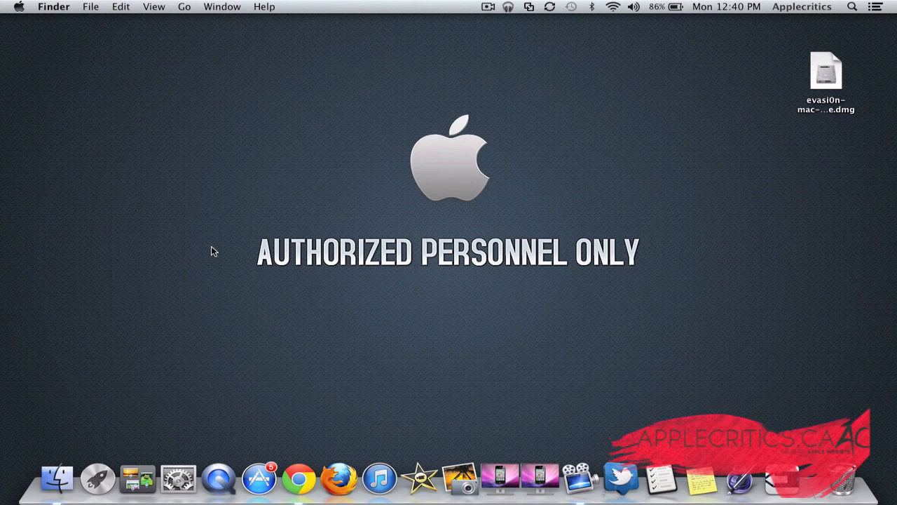
pyautogui.moveTo(725, 152)
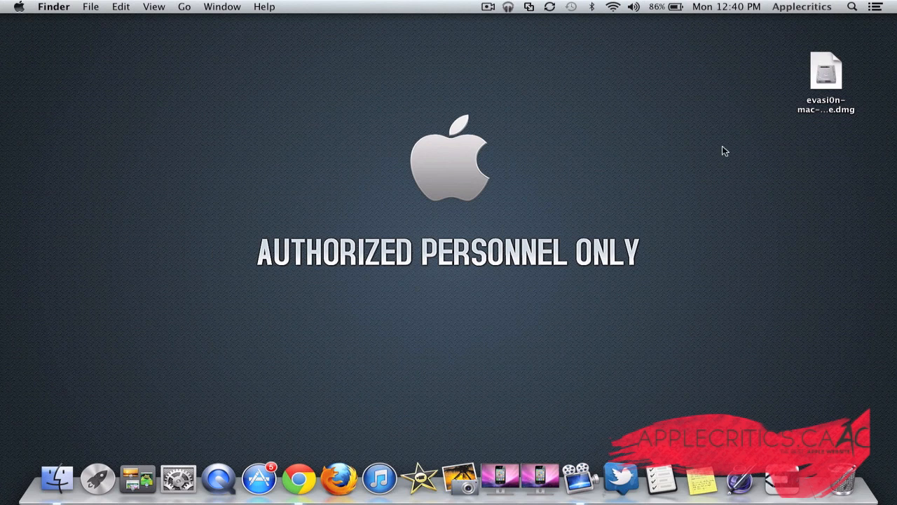
# Mount the evasi0n disk image and launch the evasi0n app from the mounted volume
pyautogui.click(826, 70)
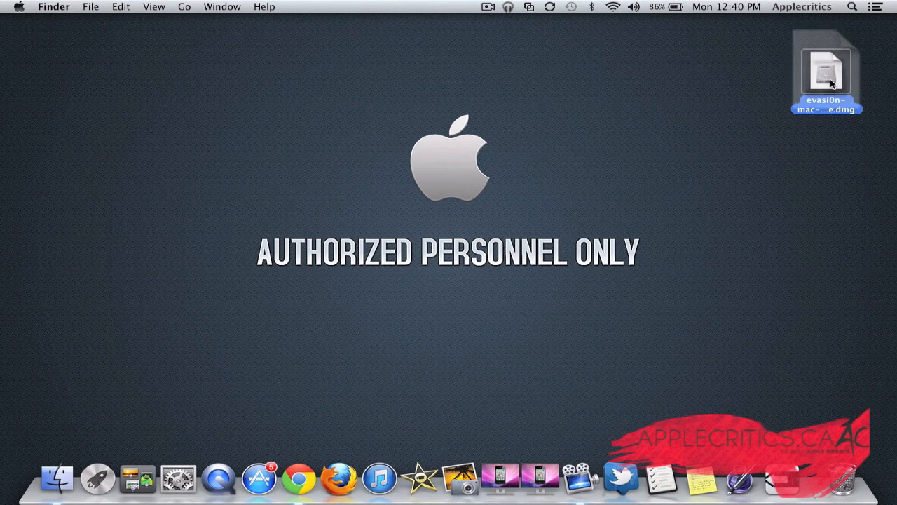
pyautogui.doubleClick(826, 70)
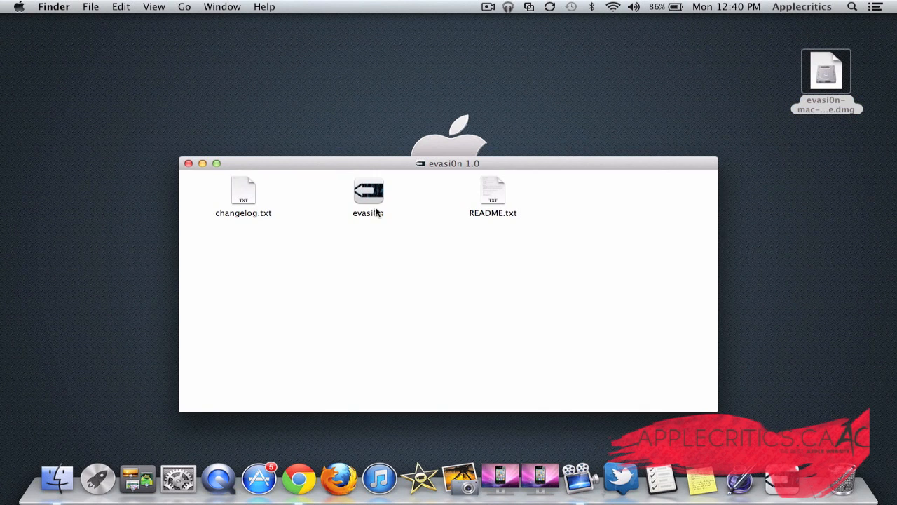
pyautogui.doubleClick(368, 191)
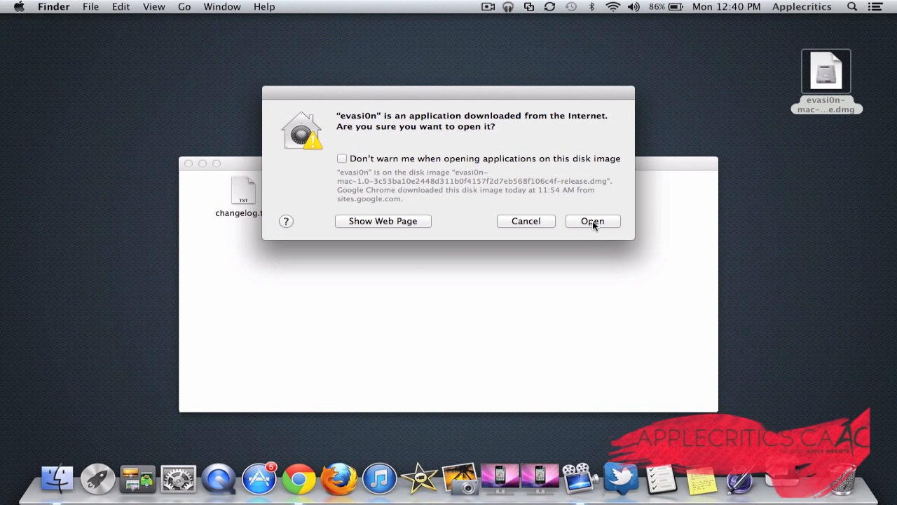
# Confirm the download warning so evasi0n detects the iPhone 5 (GSM) on iOS 6.0 as supported
pyautogui.click(592, 221)
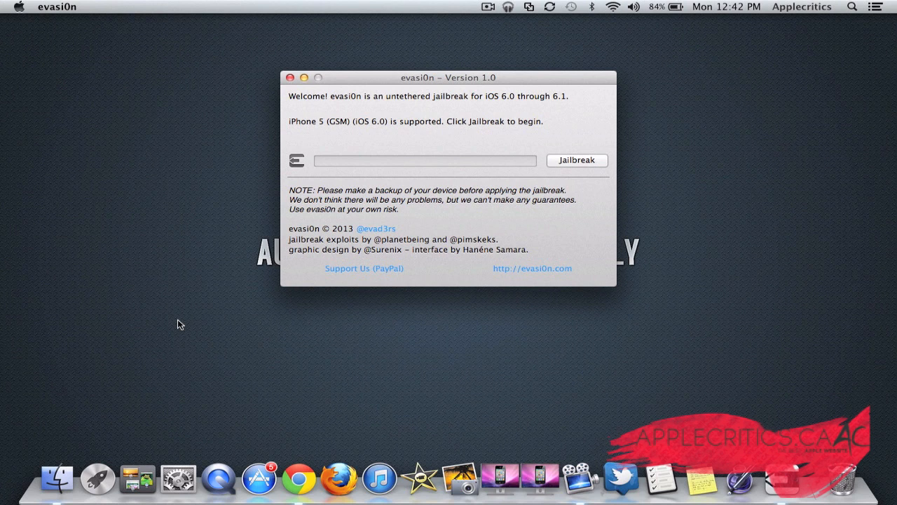
pyautogui.click(577, 160)
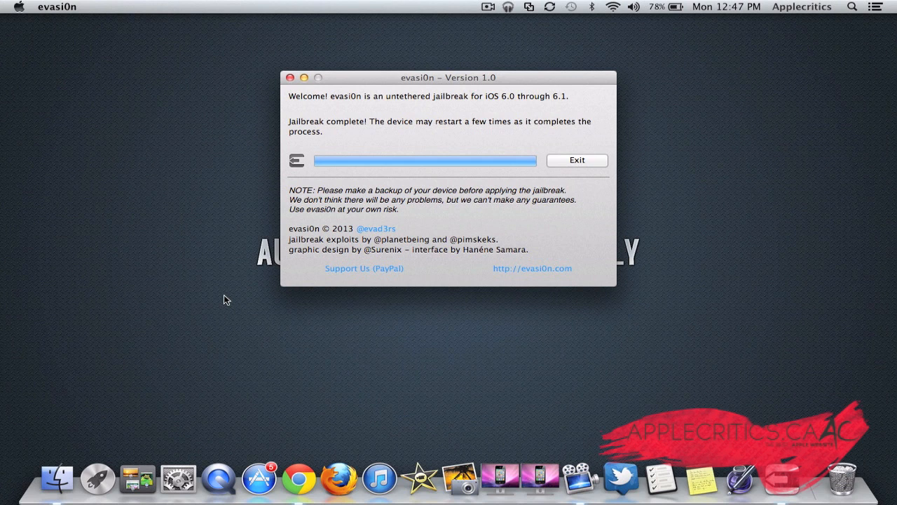
pyautogui.moveTo(165, 232)
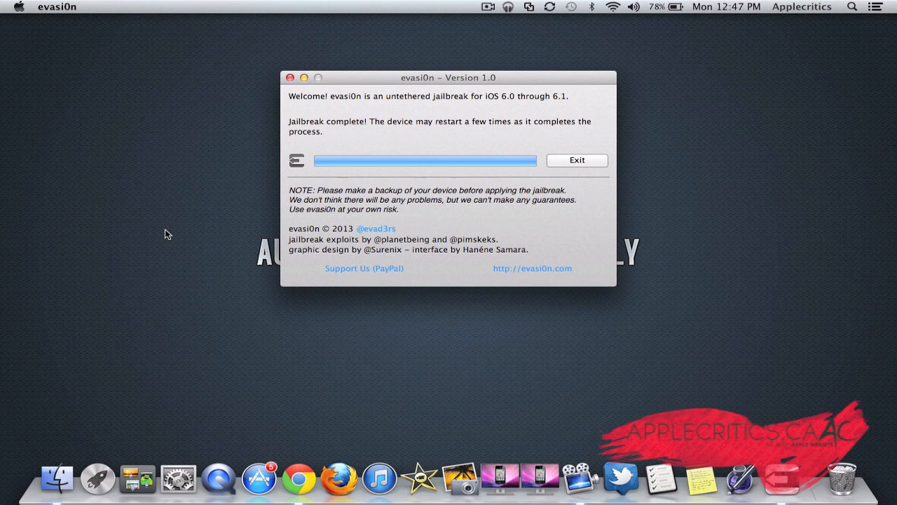